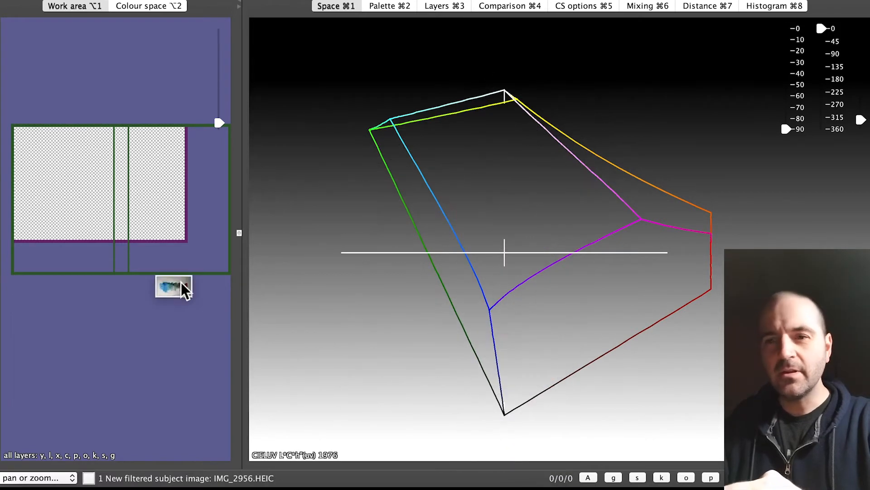
Load the blue-to-orange paint photo as subject and plot its original colours in CIELUV
{"action": "left_click", "coordinate": [173, 286]}
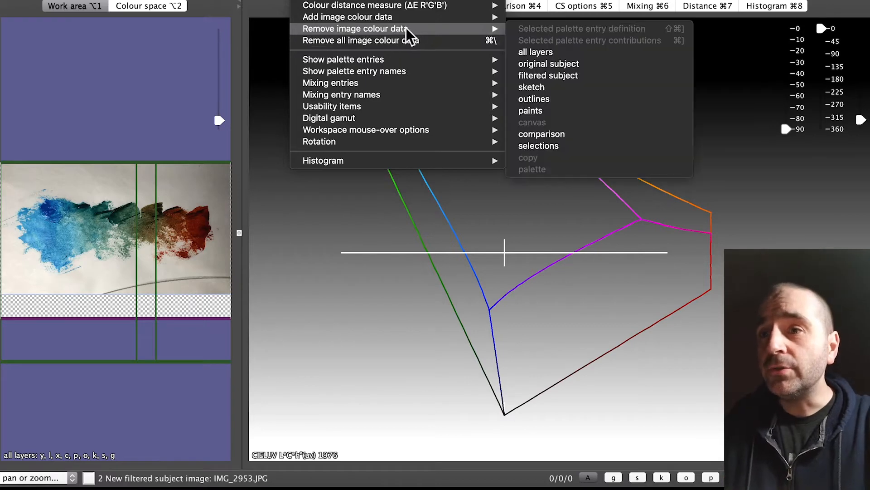
{"action": "mouse_move", "coordinate": [324, 7]}
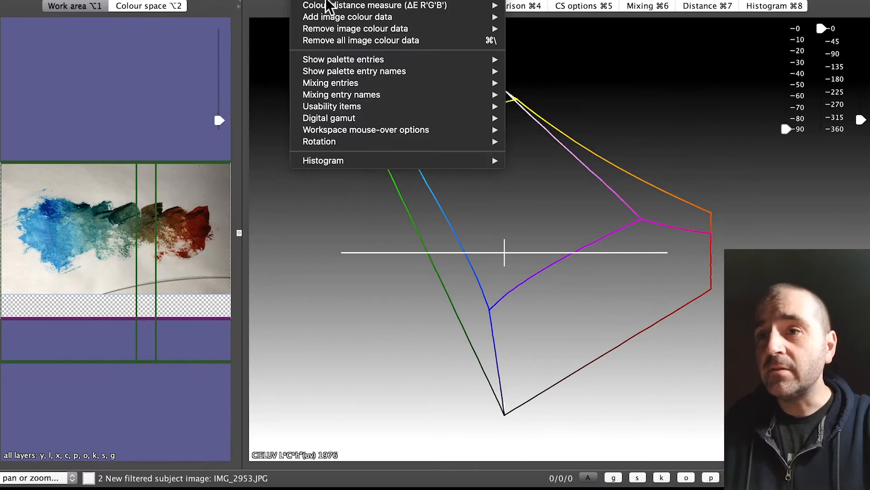
{"action": "mouse_move", "coordinate": [347, 16]}
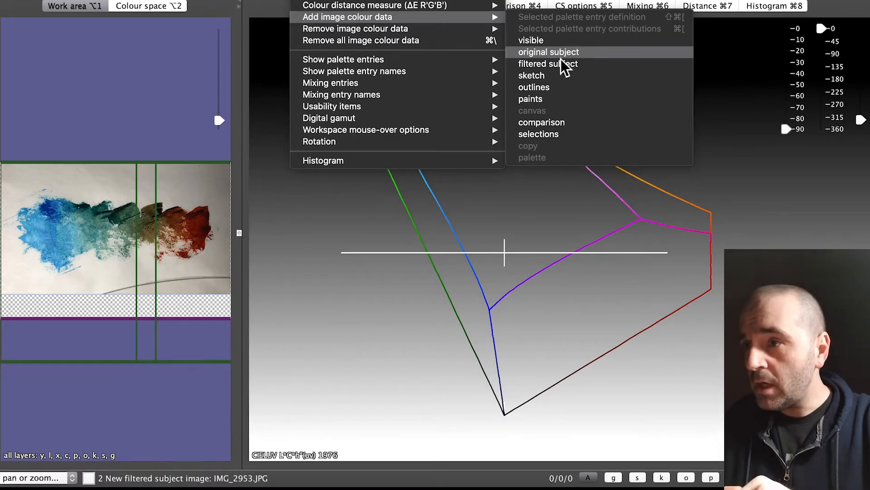
{"action": "left_click", "coordinate": [549, 51]}
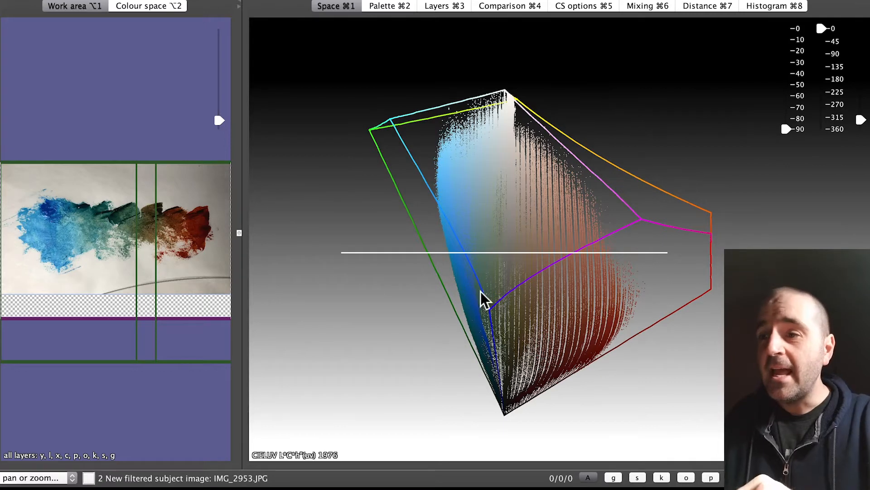
{"action": "mouse_move", "coordinate": [533, 159]}
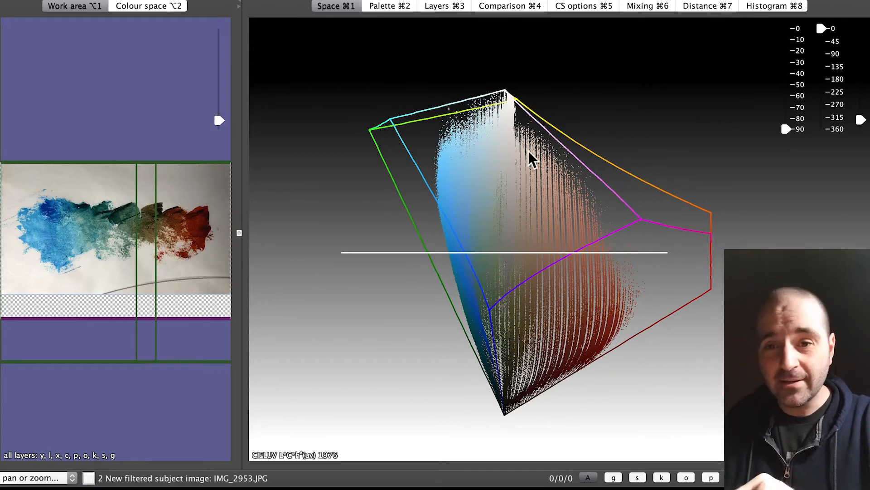
{"action": "mouse_move", "coordinate": [191, 283]}
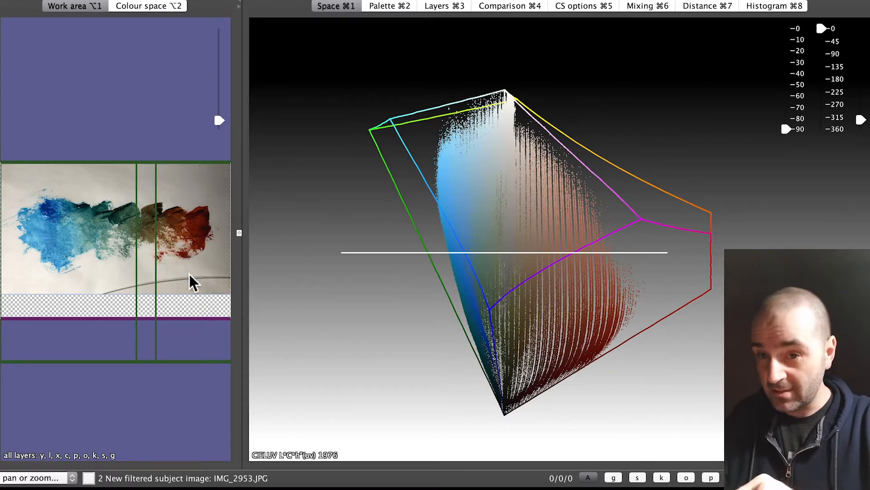
{"action": "mouse_move", "coordinate": [685, 138]}
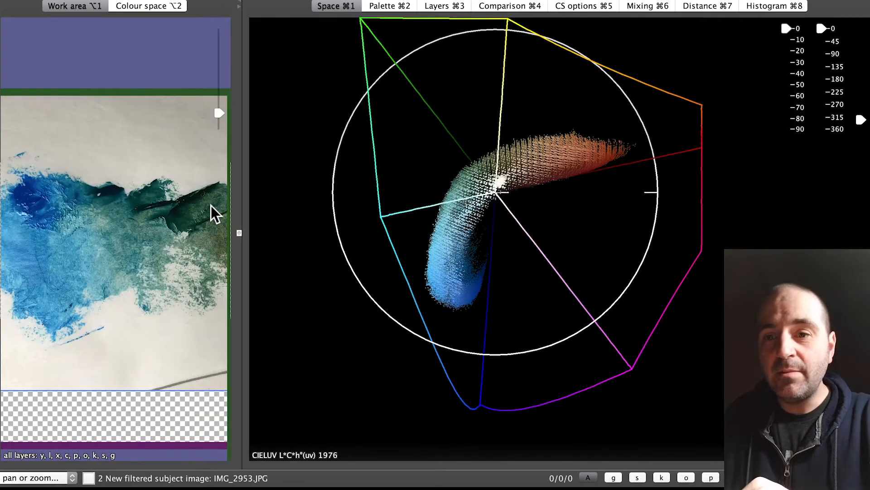
Show the palette list of ten sampled colours, Blue Sapphire to UP Maroon
{"action": "left_click", "coordinate": [390, 6]}
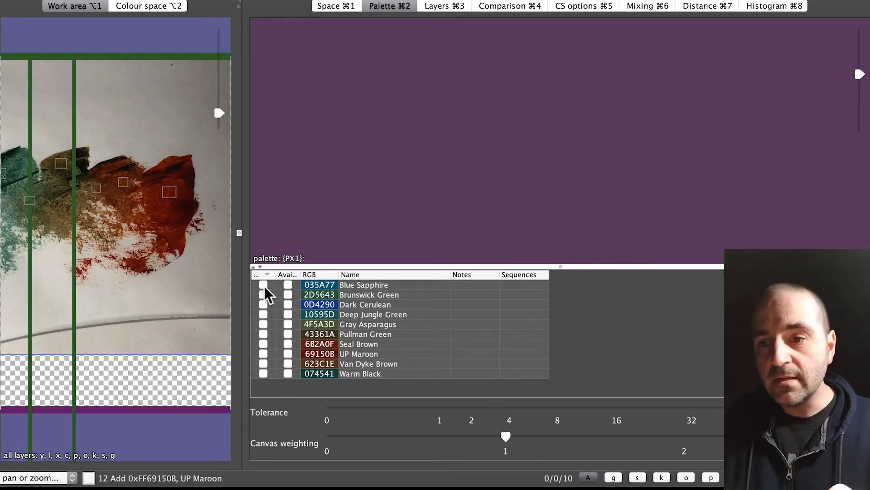
Mark the ten palette entries available, then return to the CIELUV space plot
{"action": "left_click", "coordinate": [280, 284]}
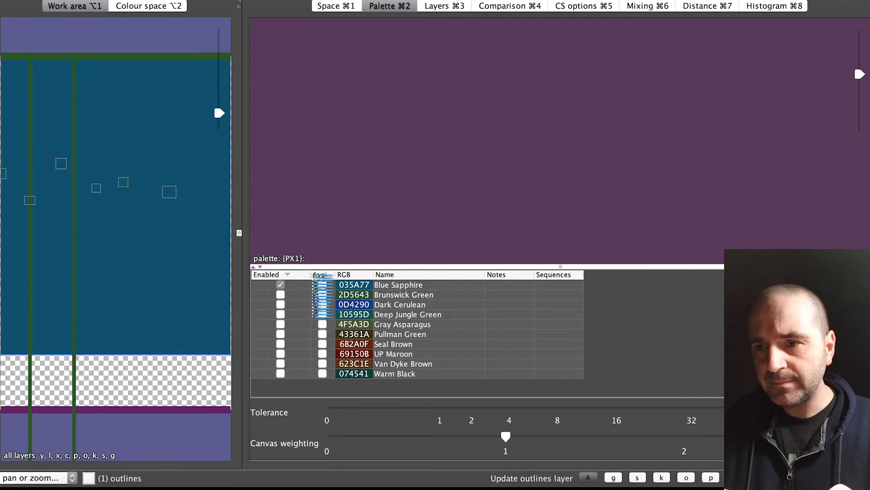
{"action": "left_click", "coordinate": [323, 284]}
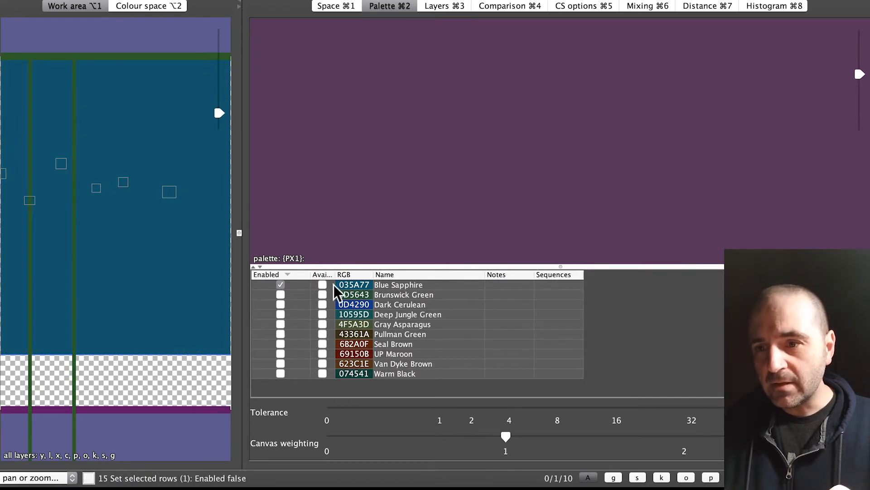
{"action": "left_click", "coordinate": [333, 6]}
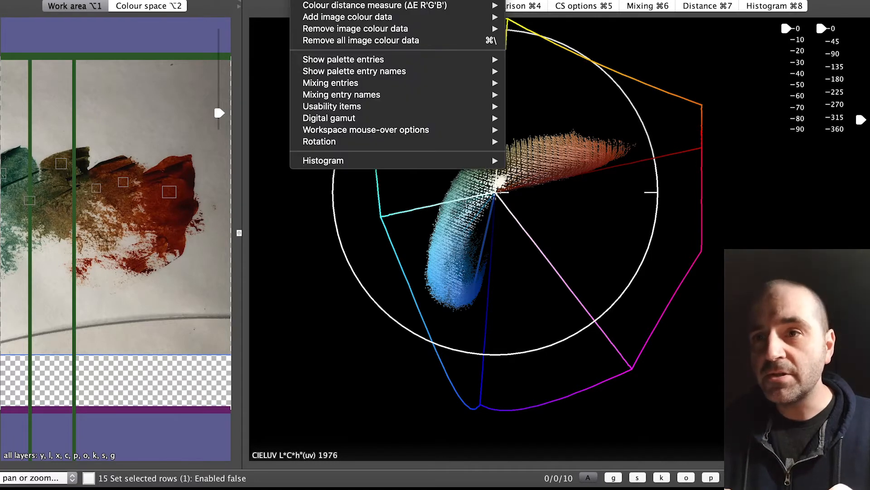
{"action": "left_click", "coordinate": [343, 59]}
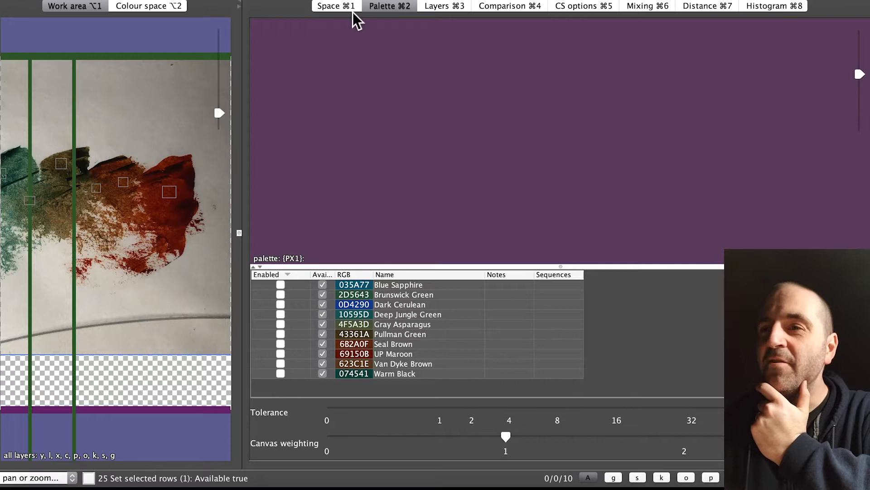
{"action": "left_click", "coordinate": [335, 6]}
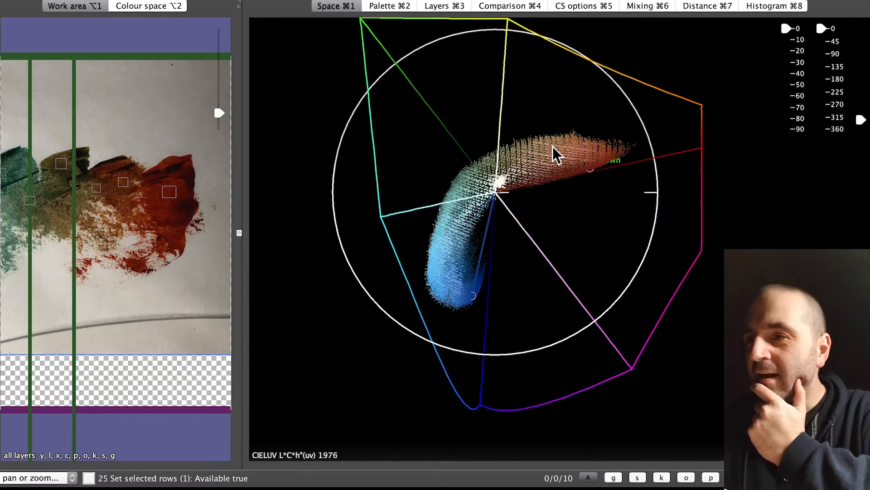
{"action": "mouse_move", "coordinate": [488, 147]}
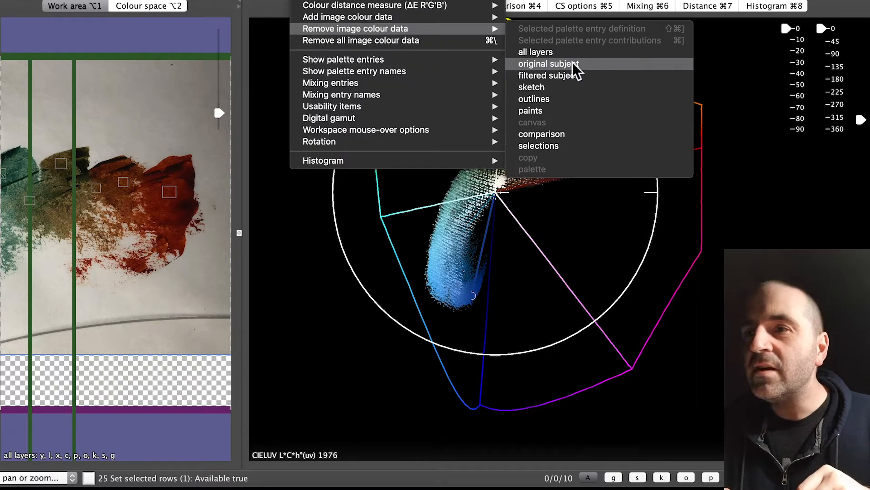
Remove the original subject colour data from the plot and dismiss the error dialog
{"action": "left_click", "coordinate": [548, 64]}
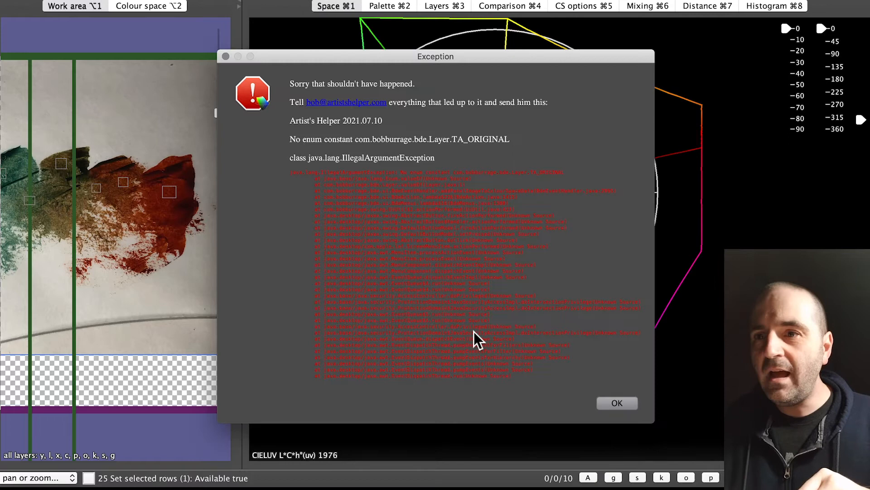
{"action": "mouse_move", "coordinate": [544, 236]}
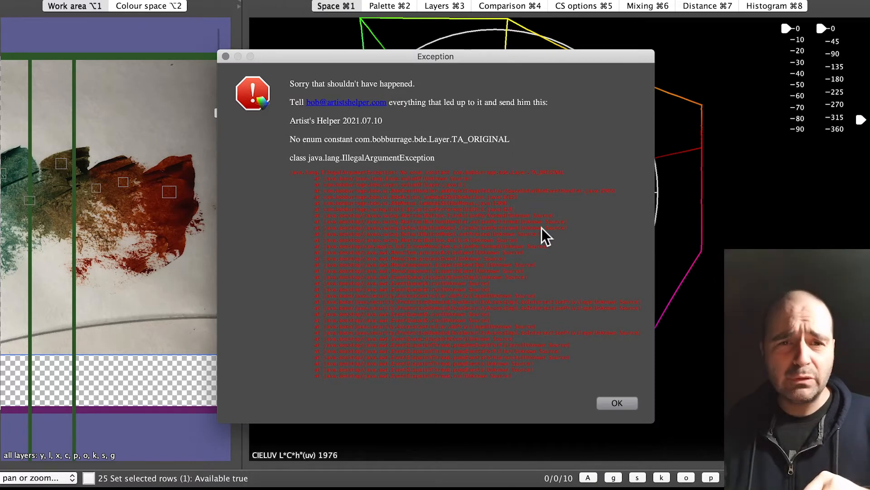
{"action": "left_click", "coordinate": [616, 402]}
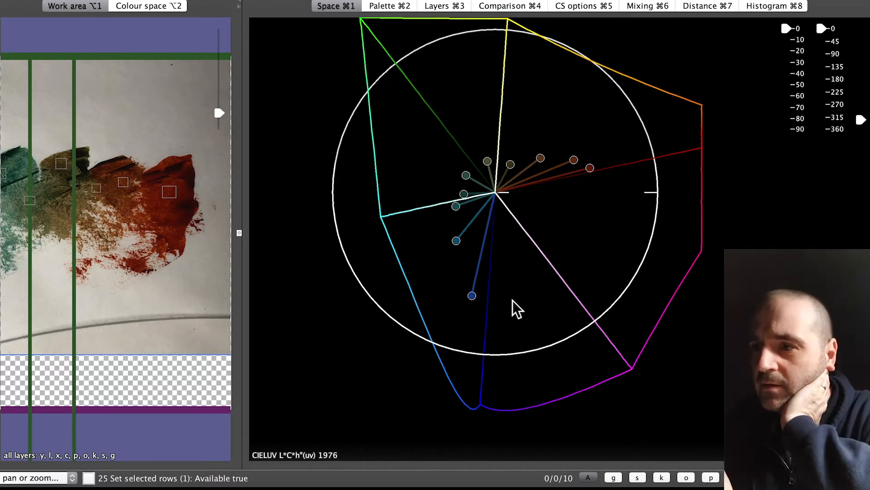
{"action": "mouse_move", "coordinate": [541, 160]}
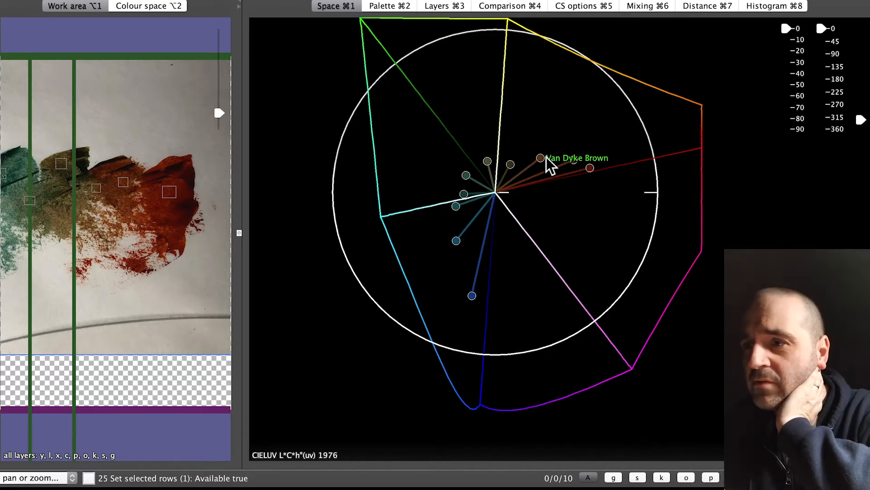
{"action": "mouse_move", "coordinate": [471, 295]}
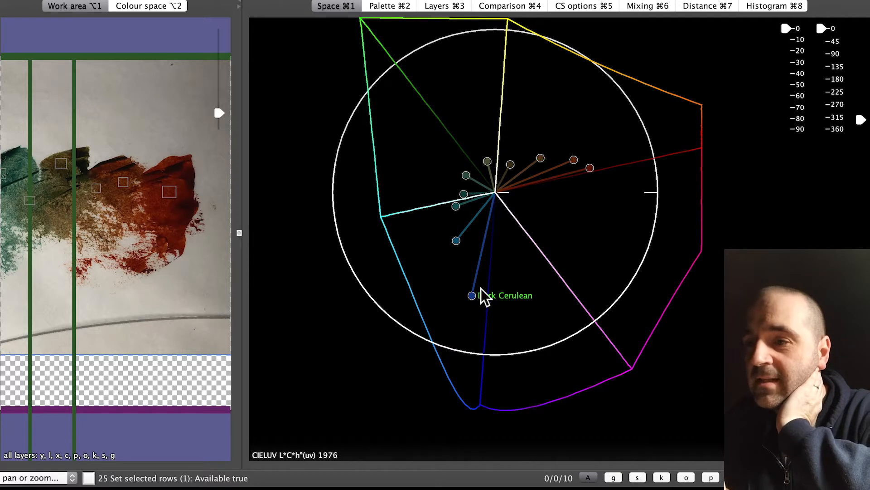
{"action": "mouse_move", "coordinate": [479, 298]}
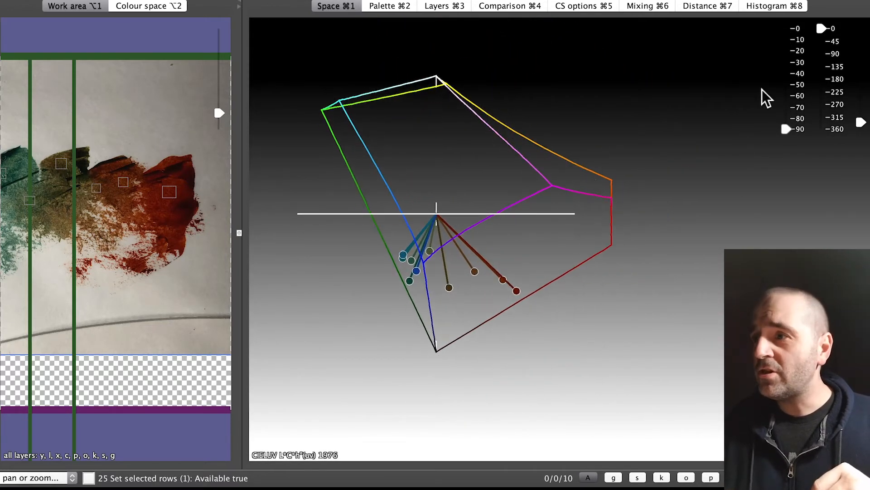
{"action": "mouse_move", "coordinate": [743, 154]}
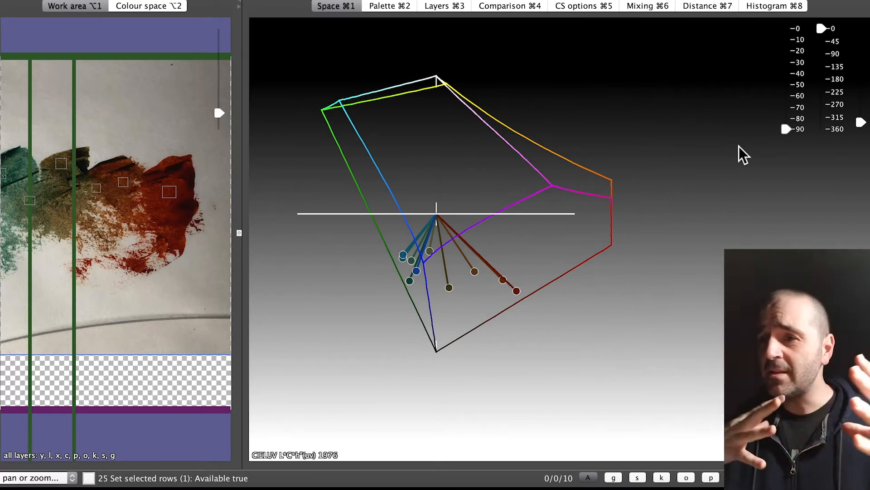
{"action": "mouse_move", "coordinate": [788, 136]}
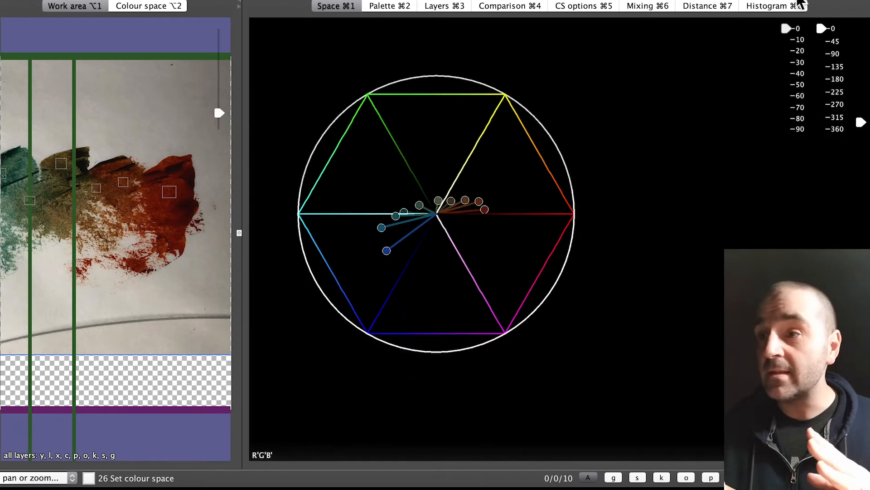
{"action": "mouse_move", "coordinate": [460, 203]}
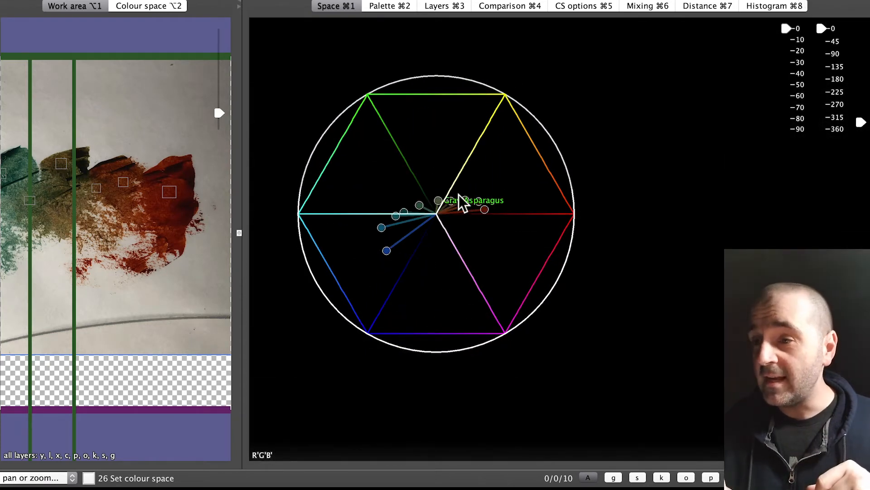
{"action": "mouse_move", "coordinate": [472, 178]}
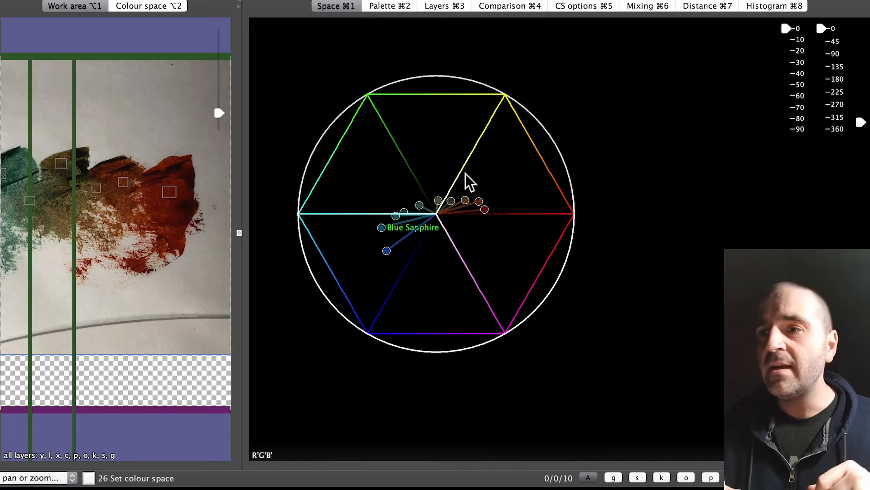
Open the list of colour spaces while the palette is plotted in R'G'B'
{"action": "left_click", "coordinate": [378, 6]}
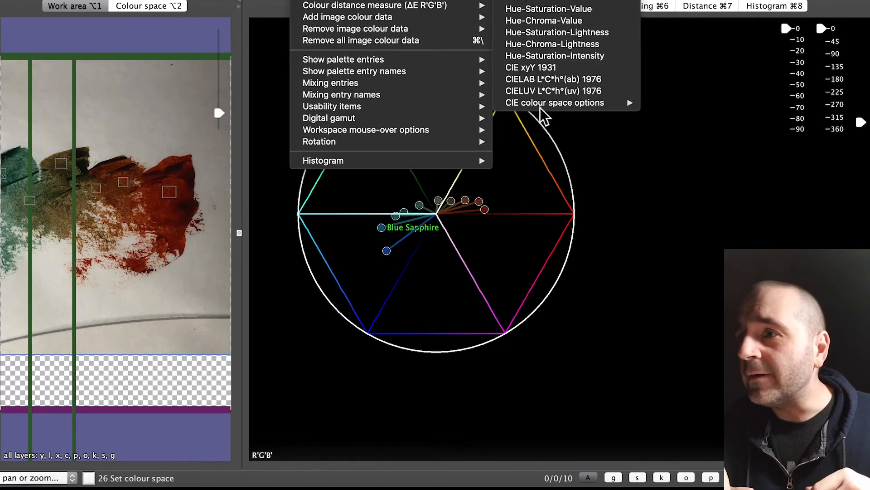
Switch the plot back to CIELUV to show the ten palette colours
{"action": "left_click", "coordinate": [553, 90]}
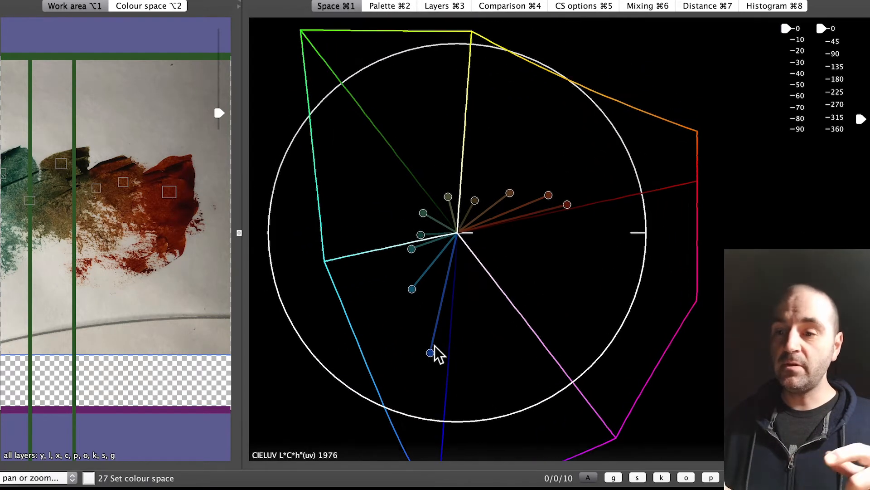
{"action": "mouse_move", "coordinate": [418, 316]}
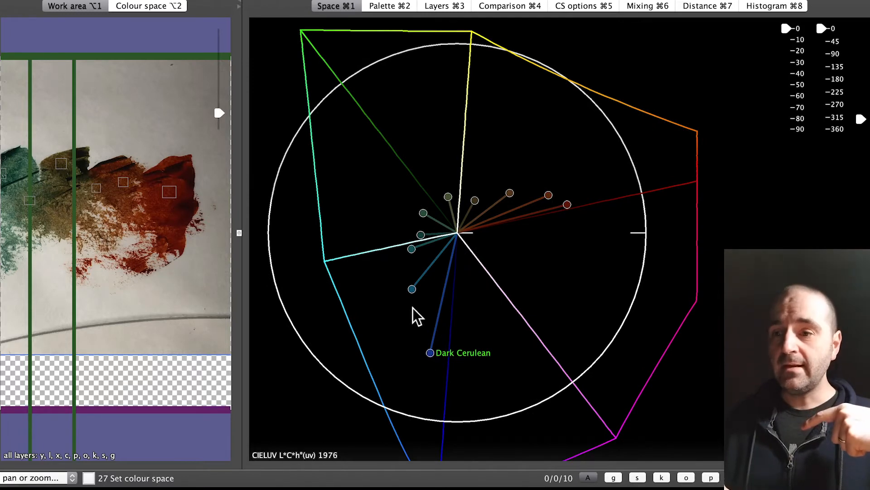
{"action": "mouse_move", "coordinate": [420, 267]}
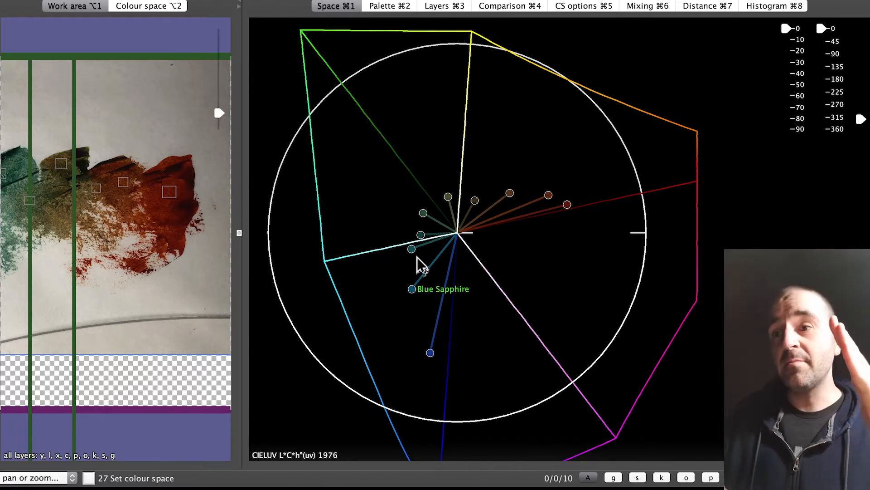
{"action": "mouse_move", "coordinate": [449, 215]}
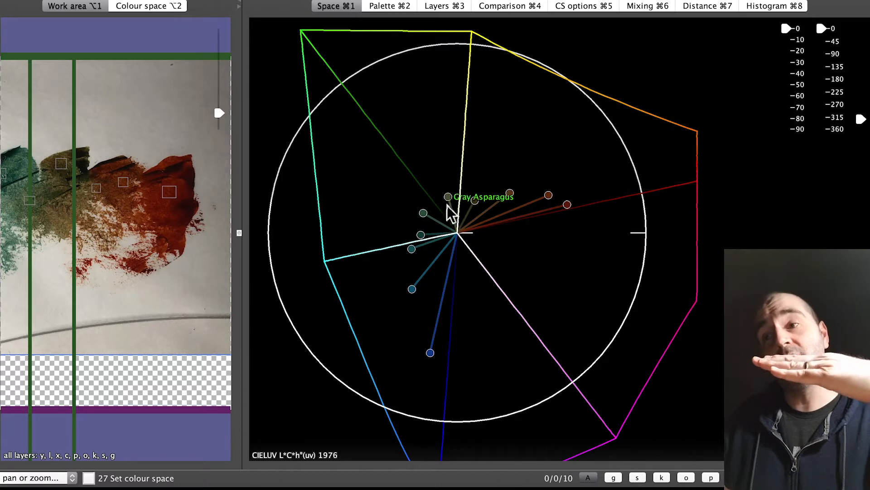
{"action": "mouse_move", "coordinate": [428, 227]}
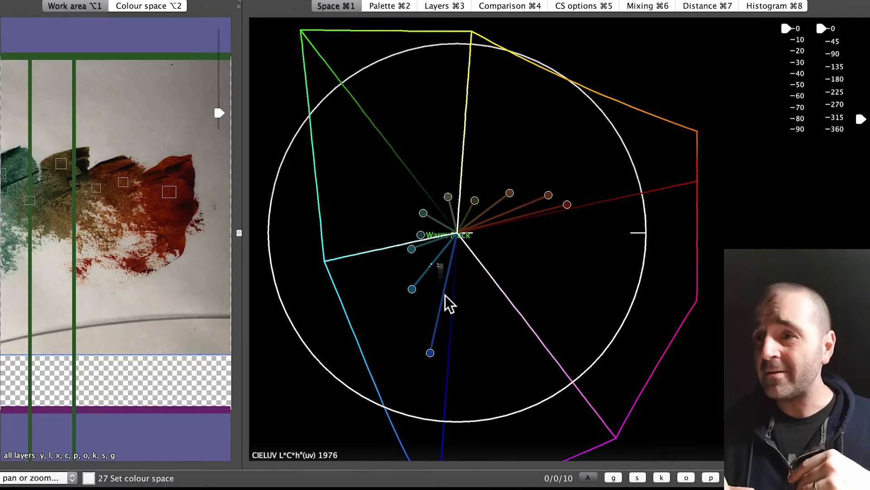
{"action": "mouse_move", "coordinate": [752, 67]}
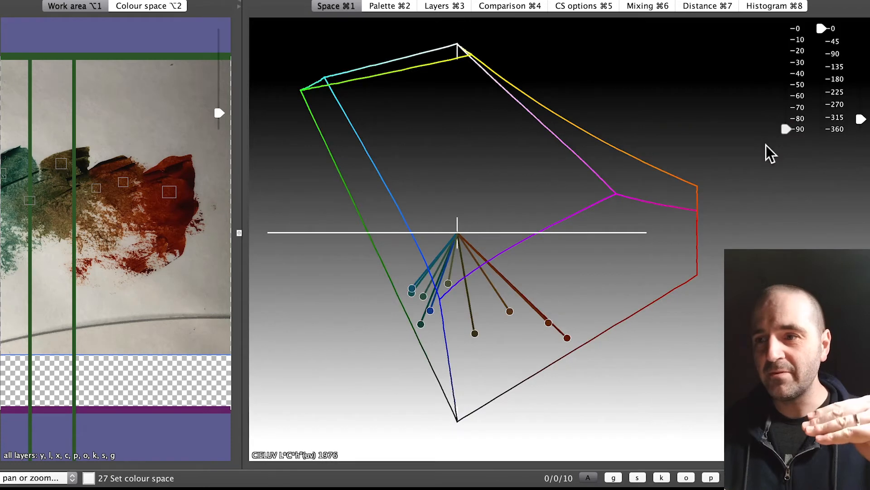
{"action": "mouse_move", "coordinate": [774, 154]}
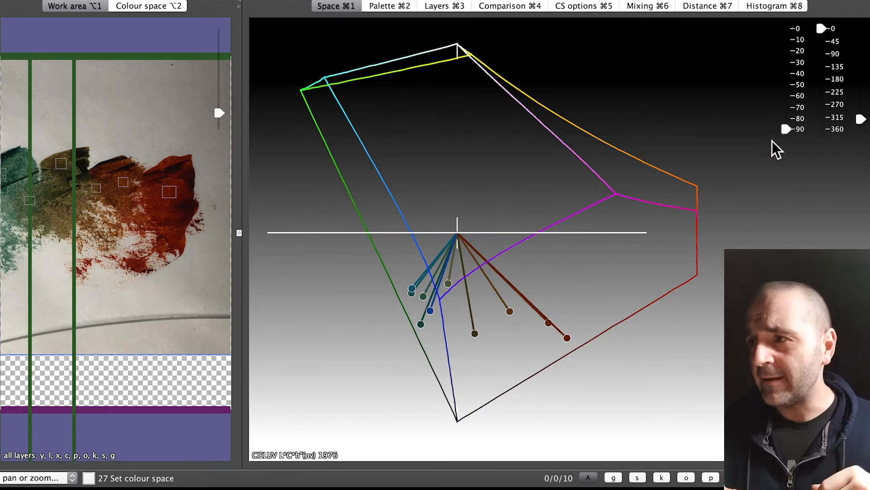
{"action": "mouse_move", "coordinate": [824, 36]}
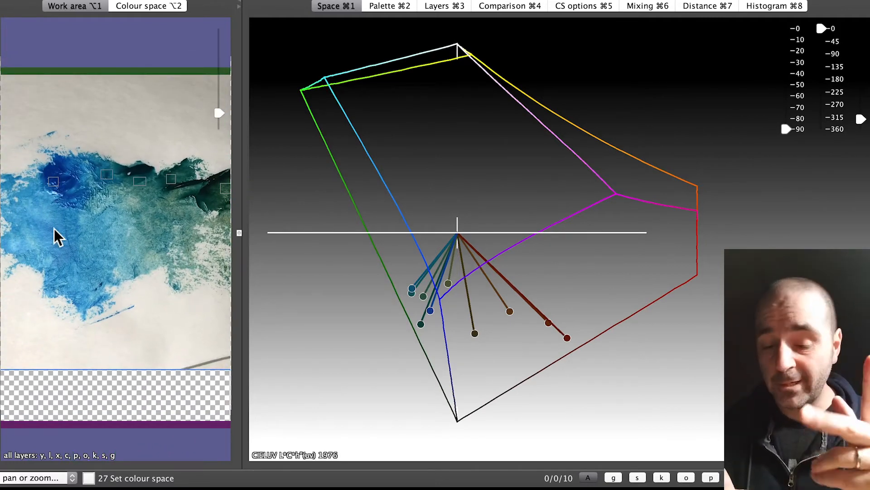
Sample seven more paint-streak colours, including Raw Umber and Xanadu, into the palette
{"action": "left_click", "coordinate": [52, 233]}
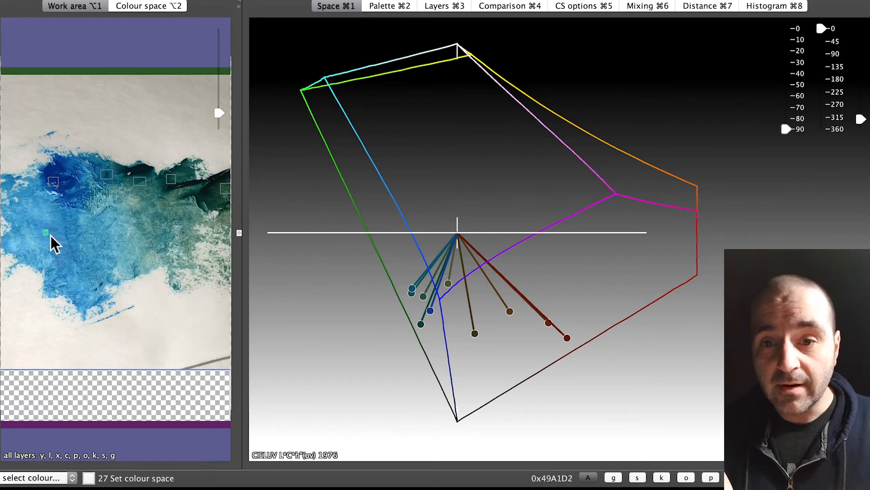
{"action": "left_click", "coordinate": [389, 6]}
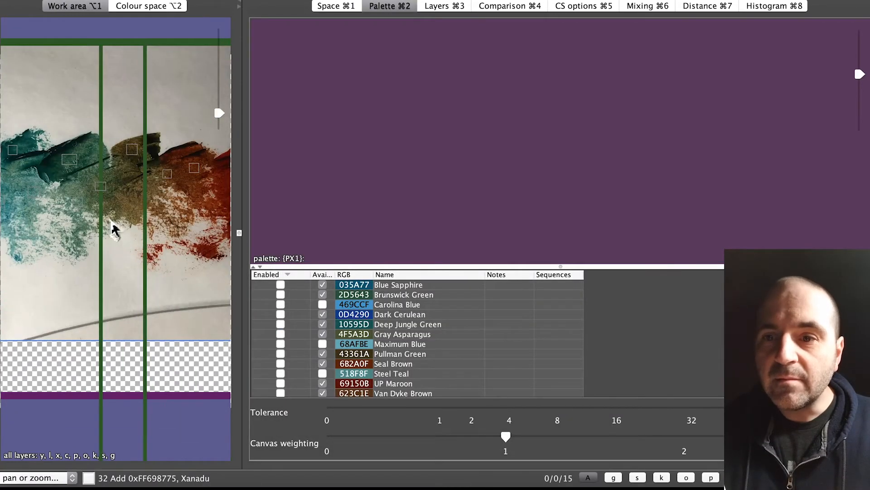
{"action": "left_click", "coordinate": [130, 211]}
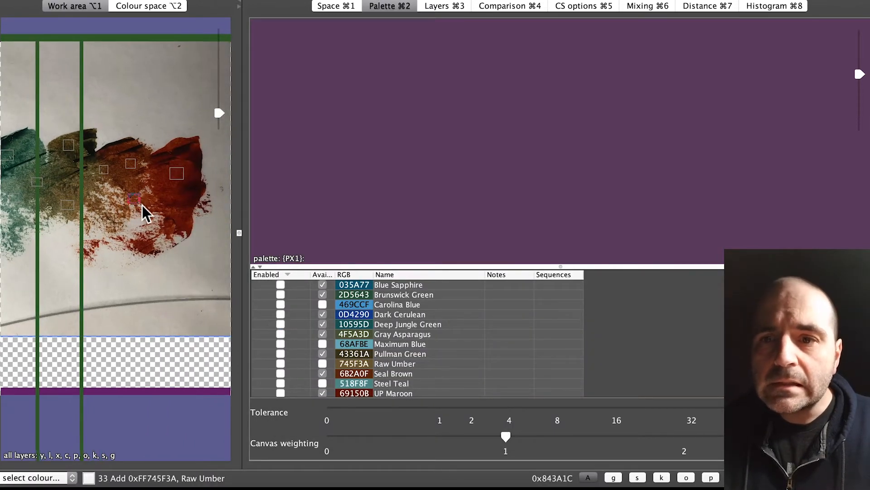
{"action": "left_click", "coordinate": [334, 6]}
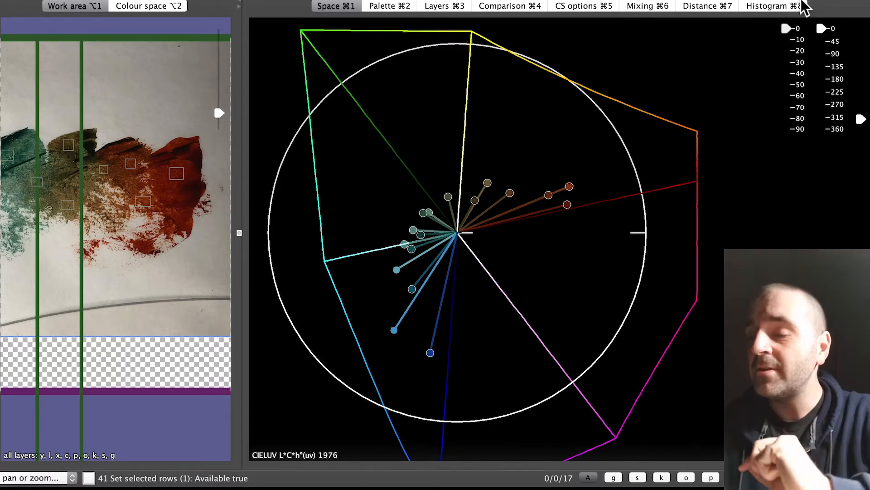
{"action": "mouse_move", "coordinate": [450, 272]}
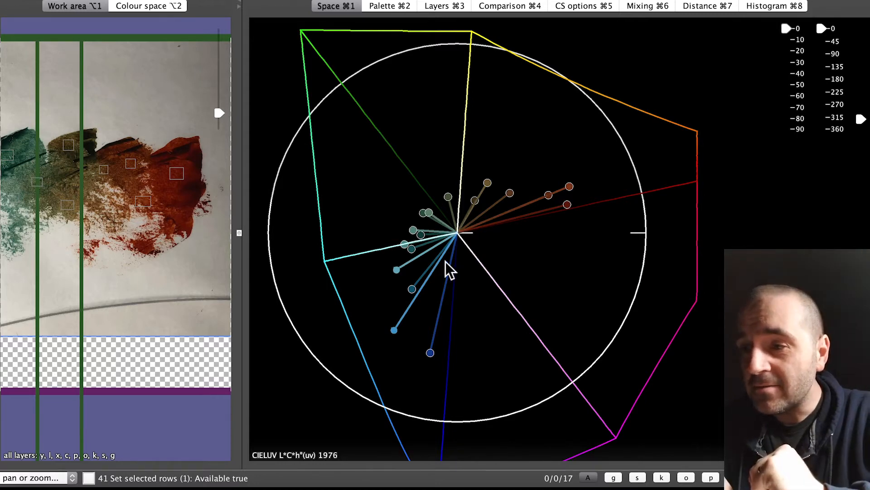
{"action": "mouse_move", "coordinate": [431, 294]}
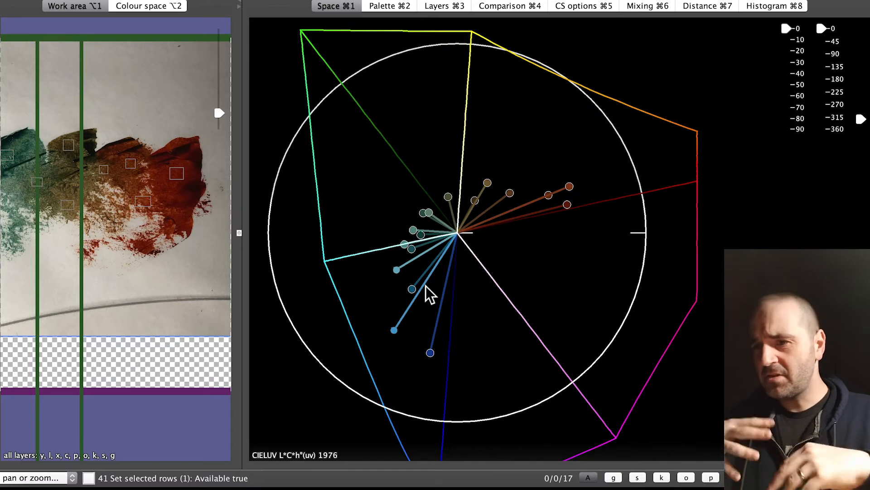
{"action": "mouse_move", "coordinate": [453, 142]}
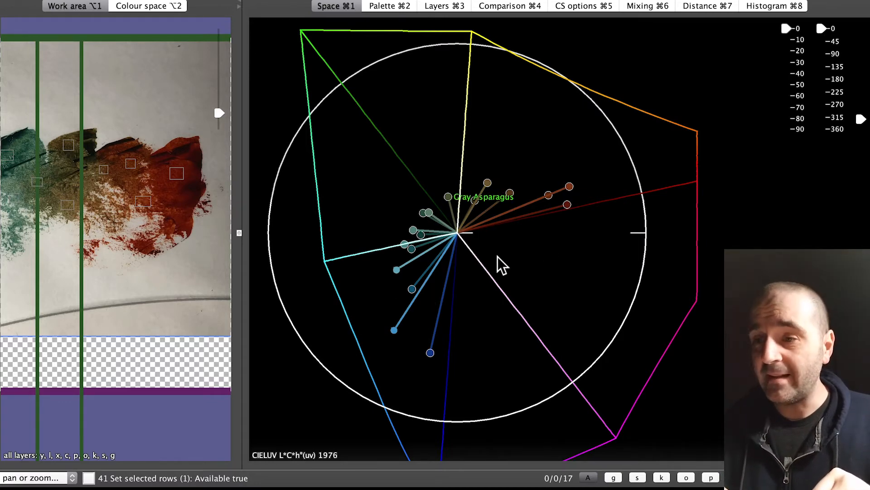
{"action": "mouse_move", "coordinate": [469, 292]}
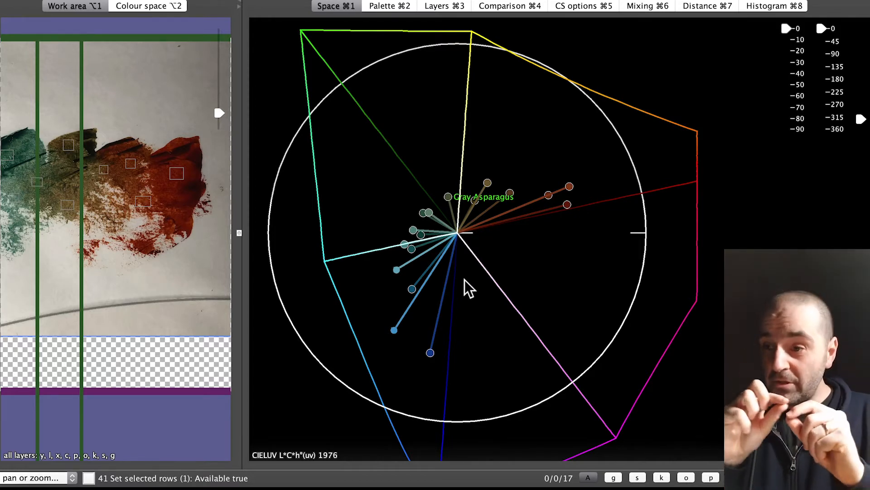
{"action": "mouse_move", "coordinate": [594, 200]}
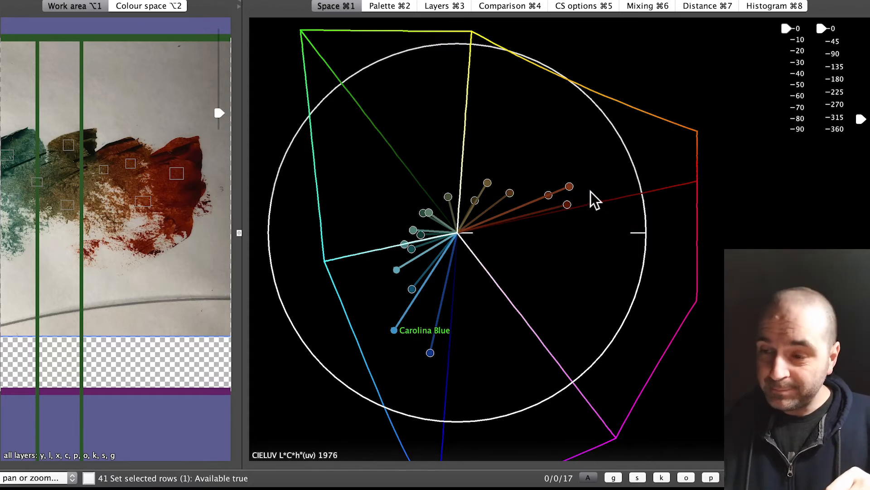
{"action": "mouse_move", "coordinate": [566, 243]}
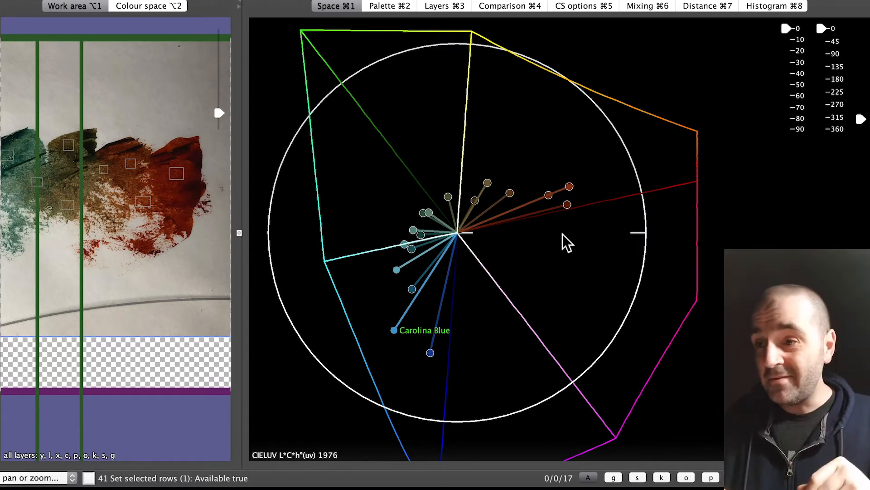
{"action": "mouse_move", "coordinate": [567, 204]}
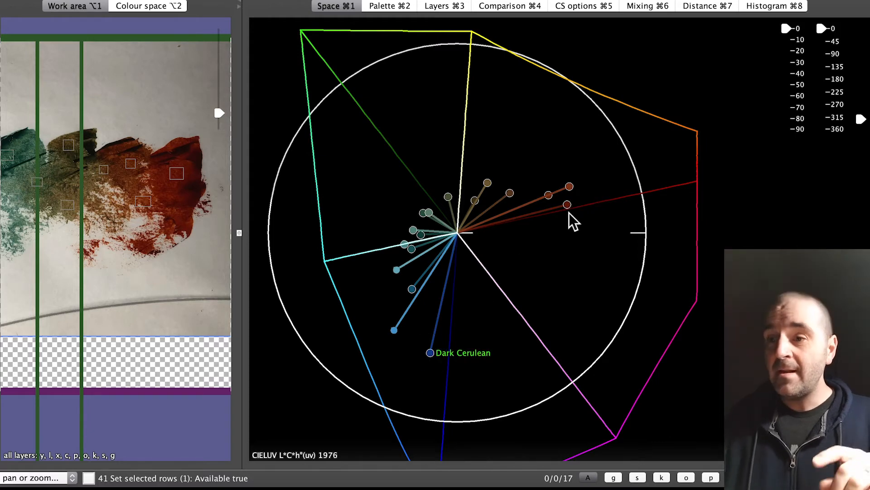
{"action": "mouse_move", "coordinate": [541, 225]}
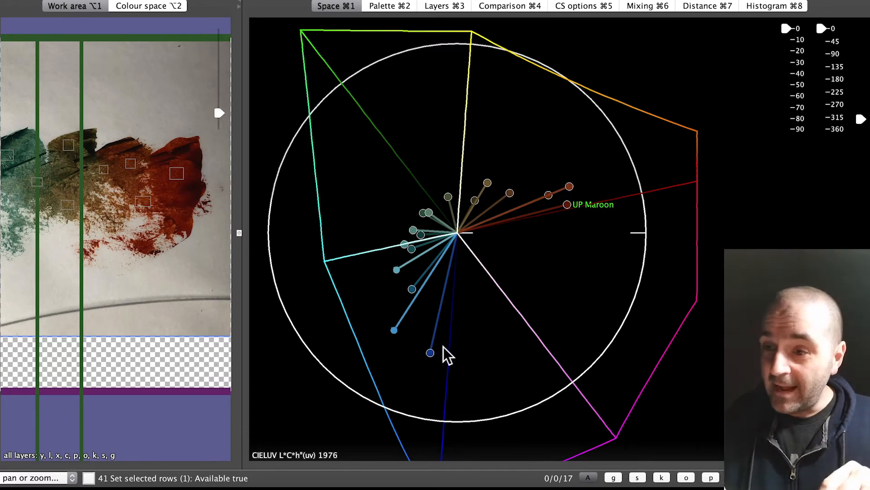
{"action": "mouse_move", "coordinate": [441, 213]}
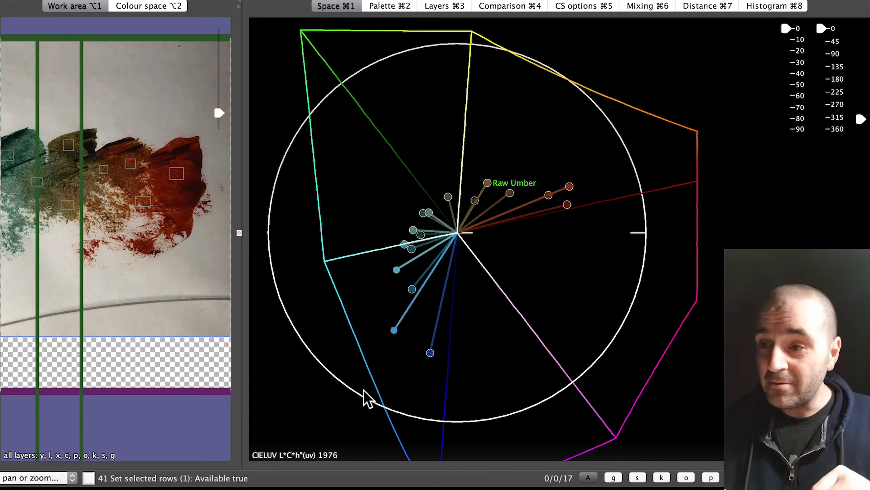
{"action": "mouse_move", "coordinate": [430, 353]}
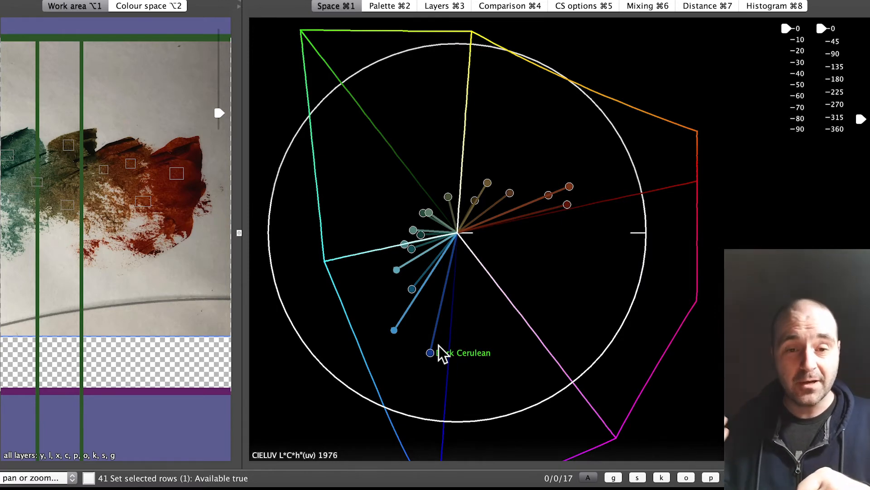
{"action": "mouse_move", "coordinate": [504, 253]}
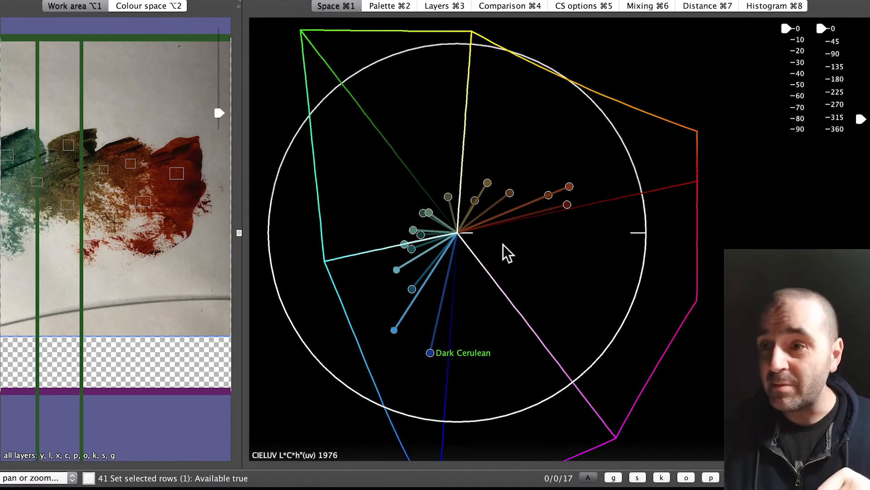
{"action": "mouse_move", "coordinate": [419, 297]}
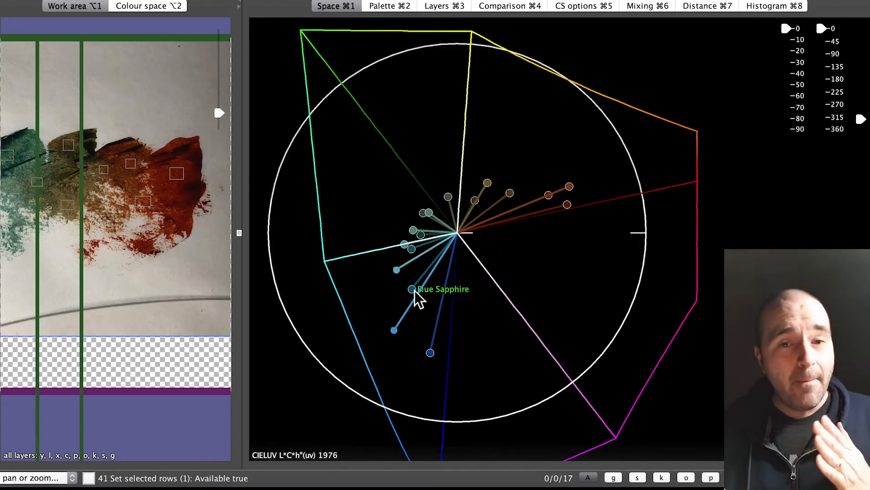
{"action": "mouse_move", "coordinate": [530, 332]}
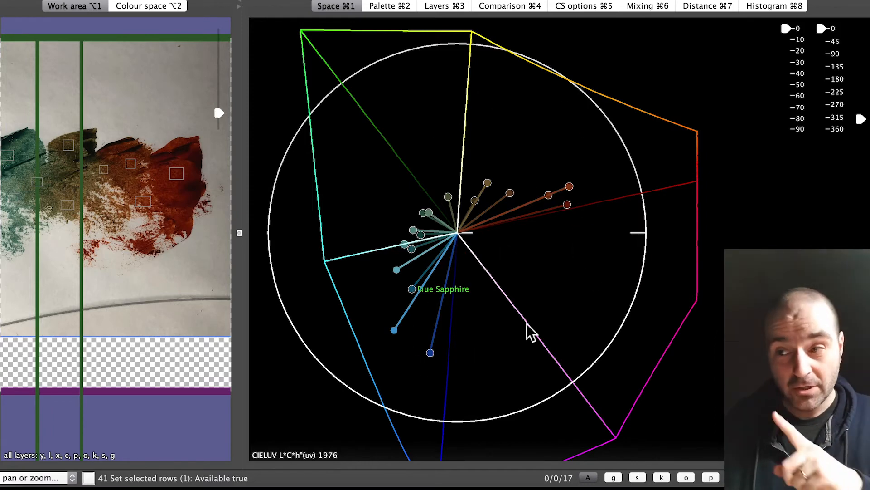
{"action": "mouse_move", "coordinate": [550, 280]}
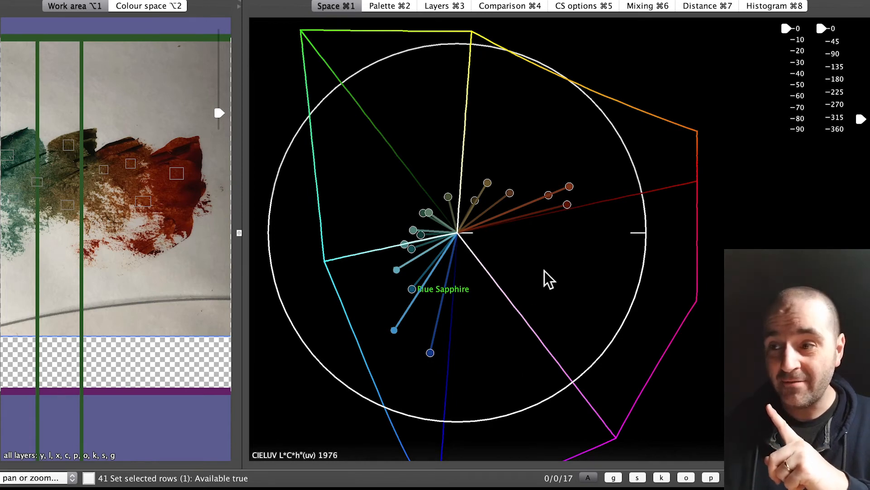
{"action": "mouse_move", "coordinate": [431, 352]}
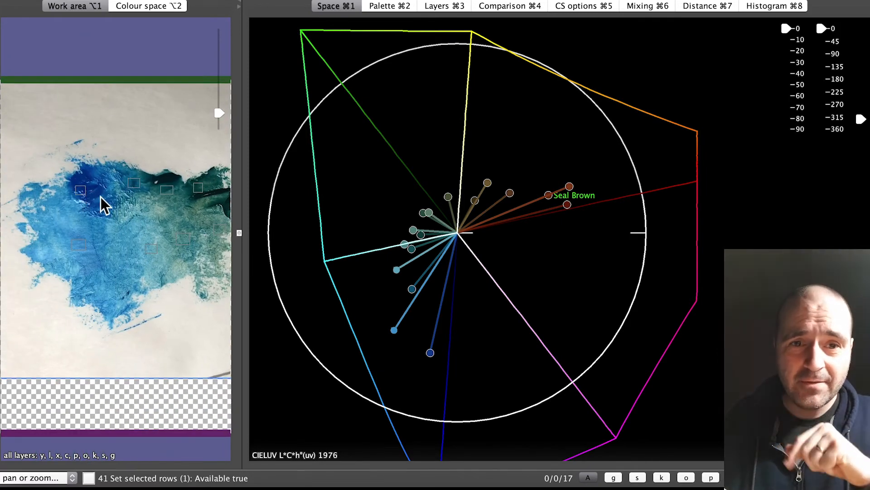
{"action": "mouse_move", "coordinate": [435, 369]}
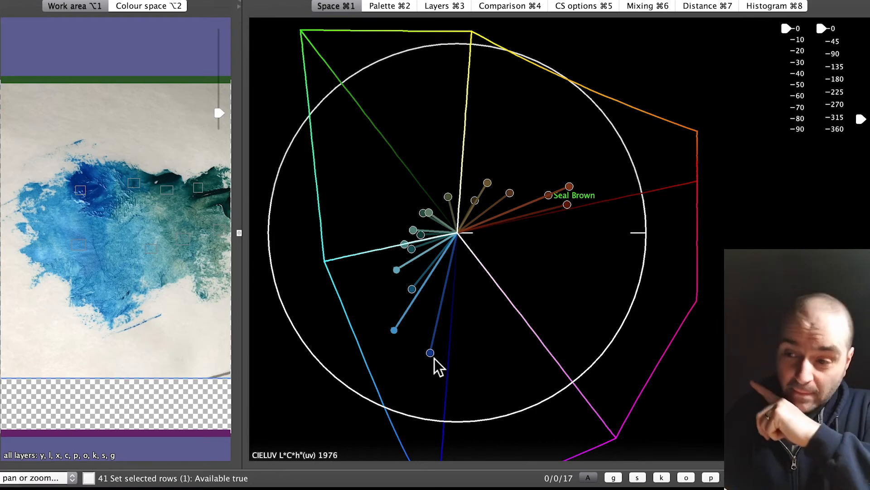
{"action": "mouse_move", "coordinate": [419, 250]}
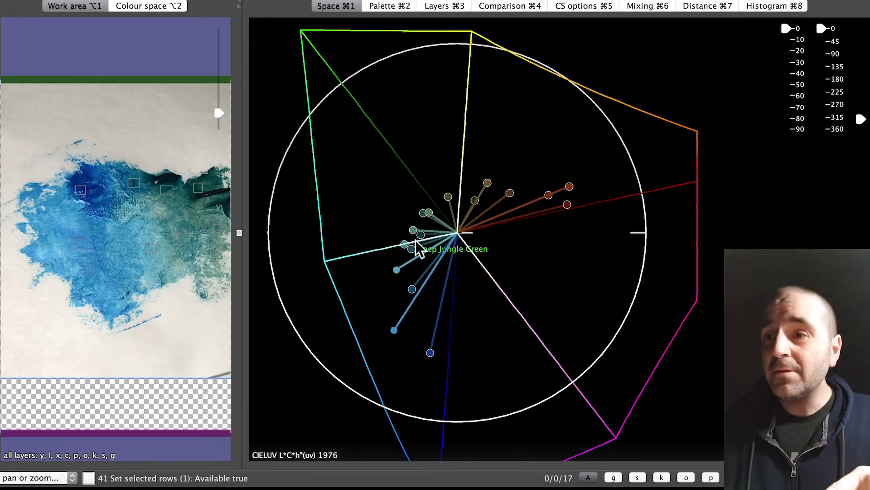
{"action": "mouse_move", "coordinate": [491, 180]}
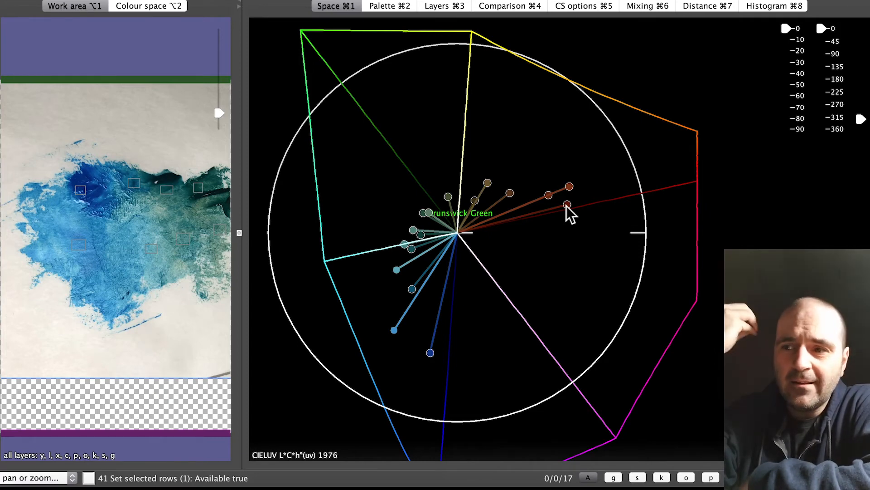
{"action": "mouse_move", "coordinate": [568, 204]}
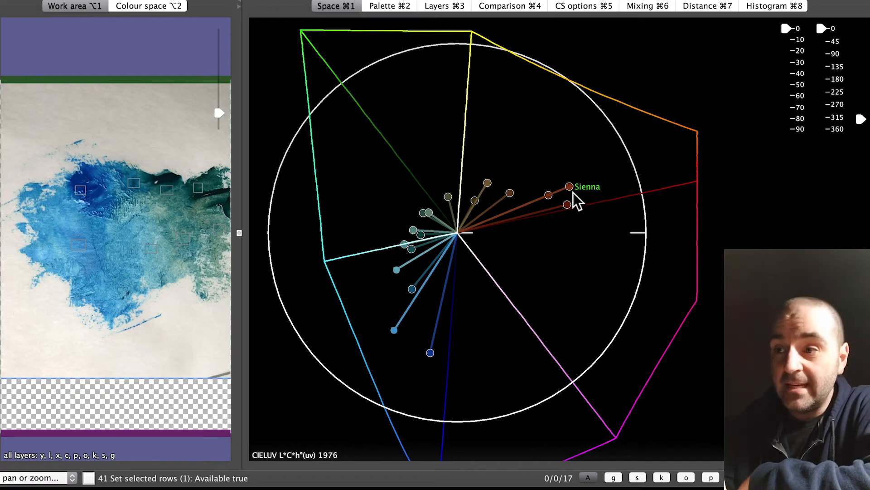
{"action": "mouse_move", "coordinate": [505, 232]}
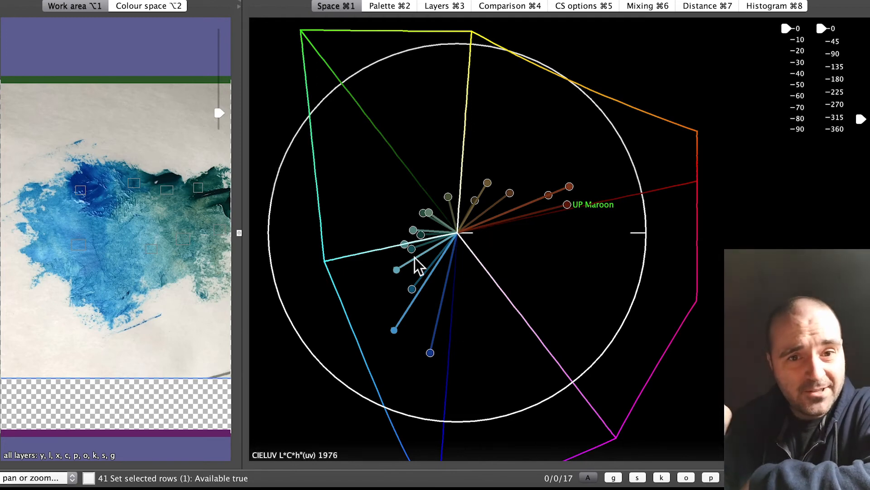
{"action": "mouse_move", "coordinate": [425, 264]}
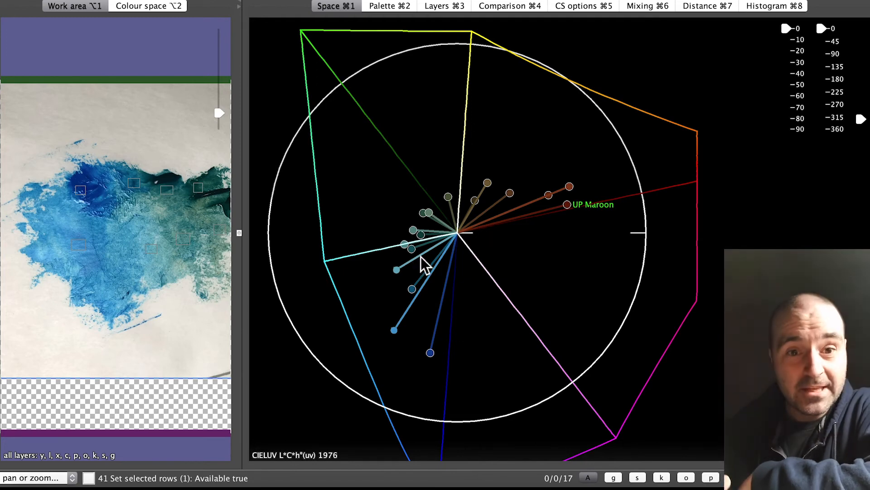
{"action": "mouse_move", "coordinate": [439, 371]}
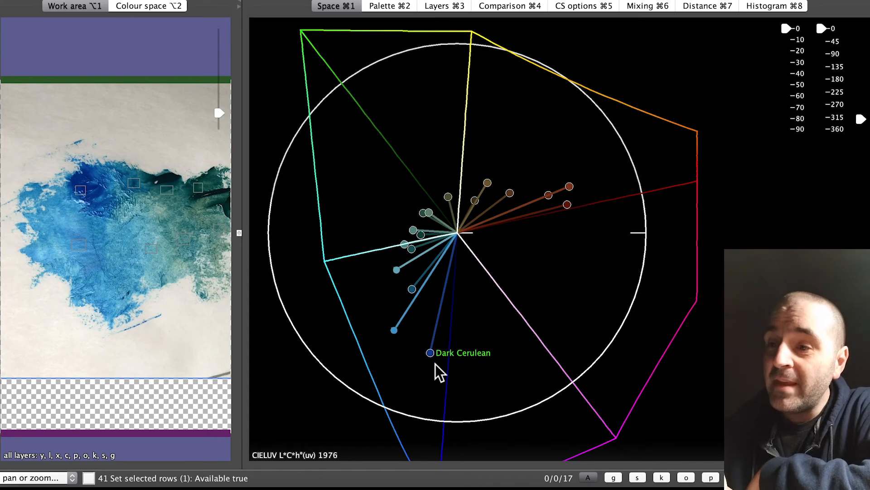
{"action": "mouse_move", "coordinate": [570, 215]}
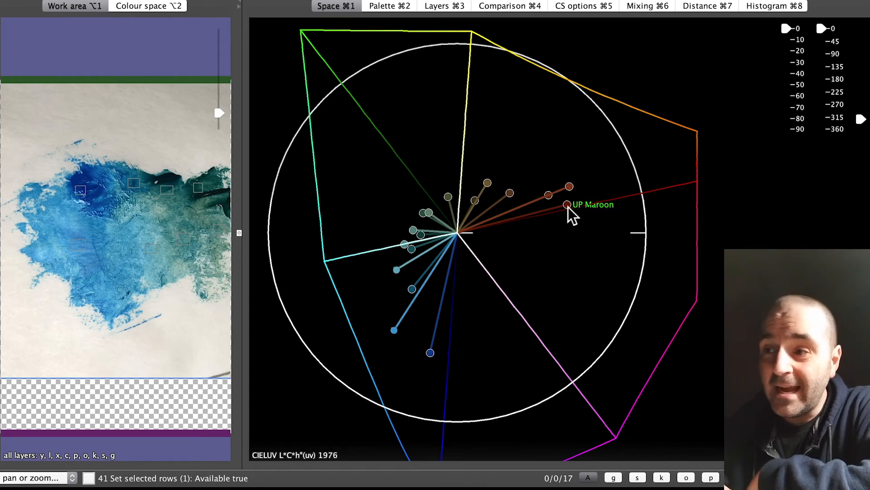
{"action": "mouse_move", "coordinate": [431, 353]}
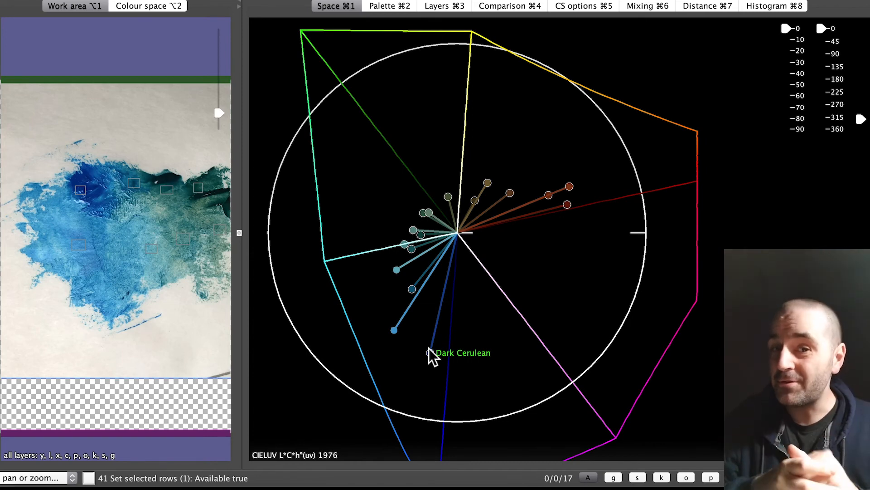
{"action": "mouse_move", "coordinate": [527, 239]}
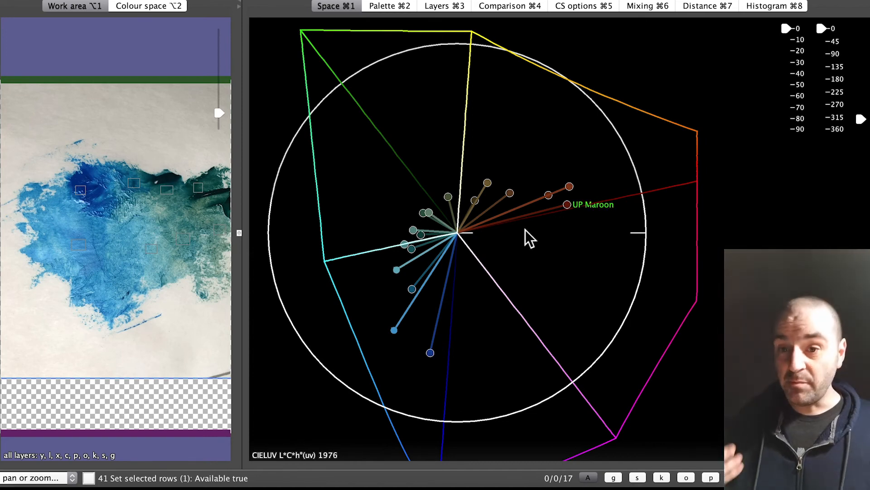